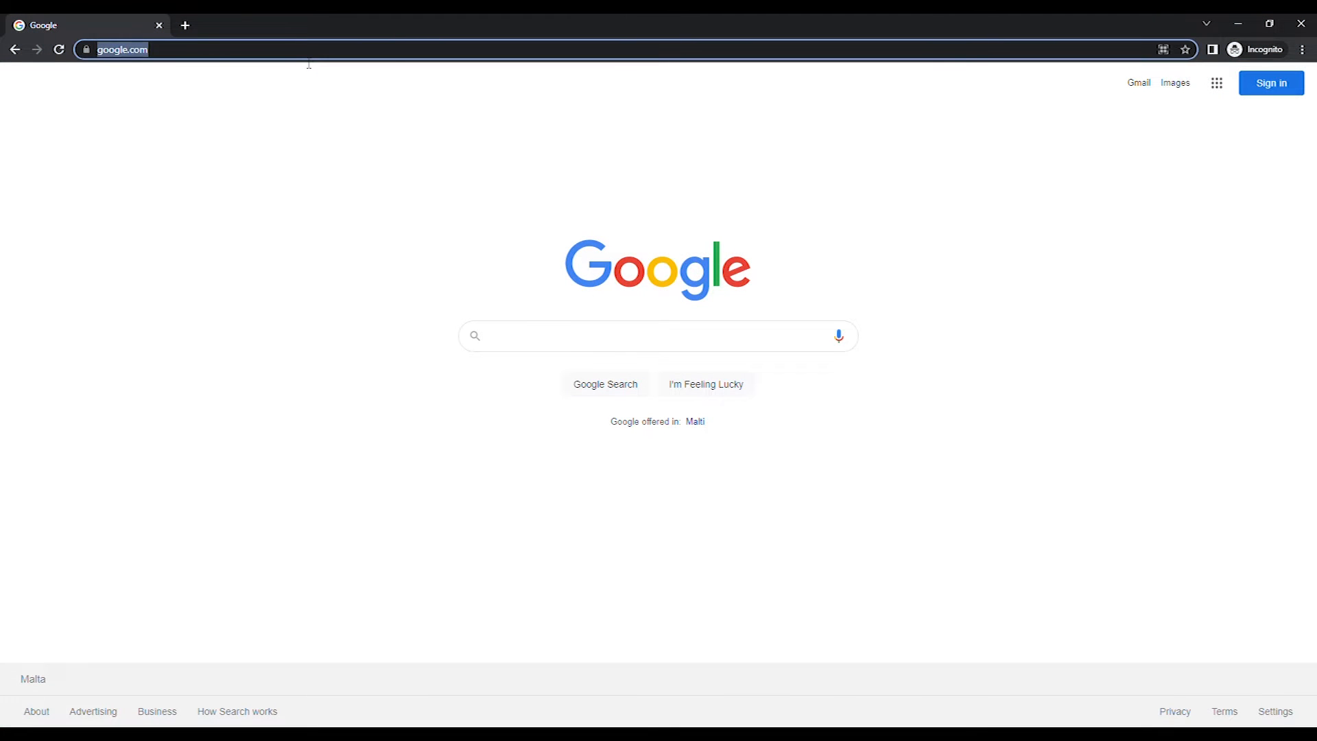
# - Load the router gateway page at 192.168.1.254 in Chrome
pyautogui.write('192.168.1.254')
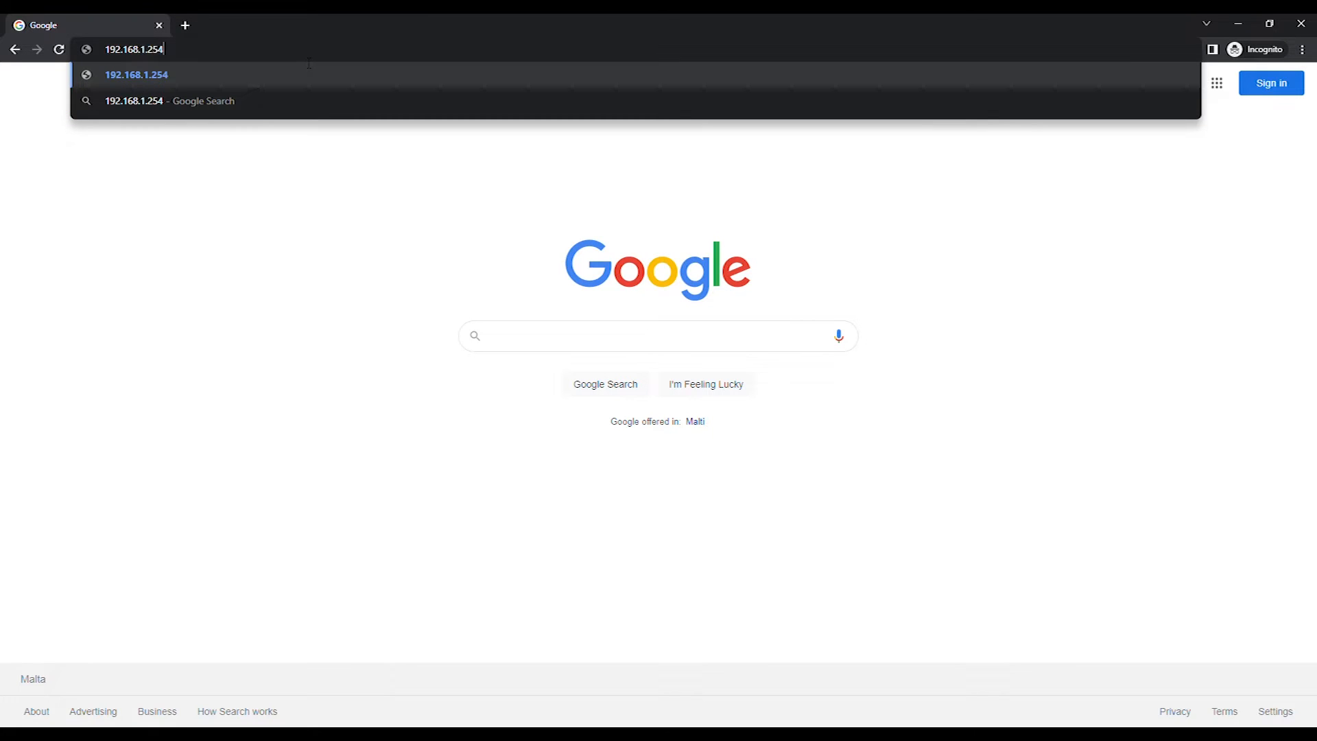
pyautogui.press('Enter')
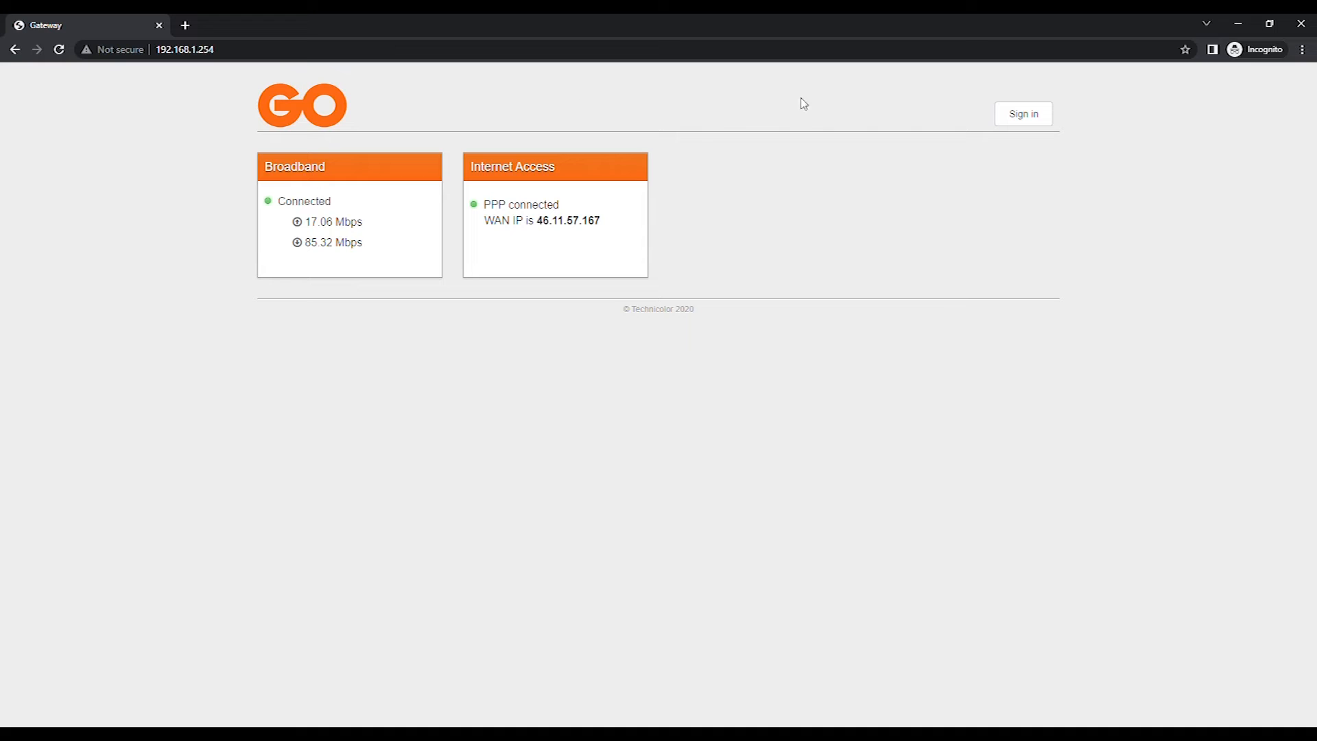
# - Sign in as advanceduser and open the Wireless card's settings
pyautogui.click(1022, 113)
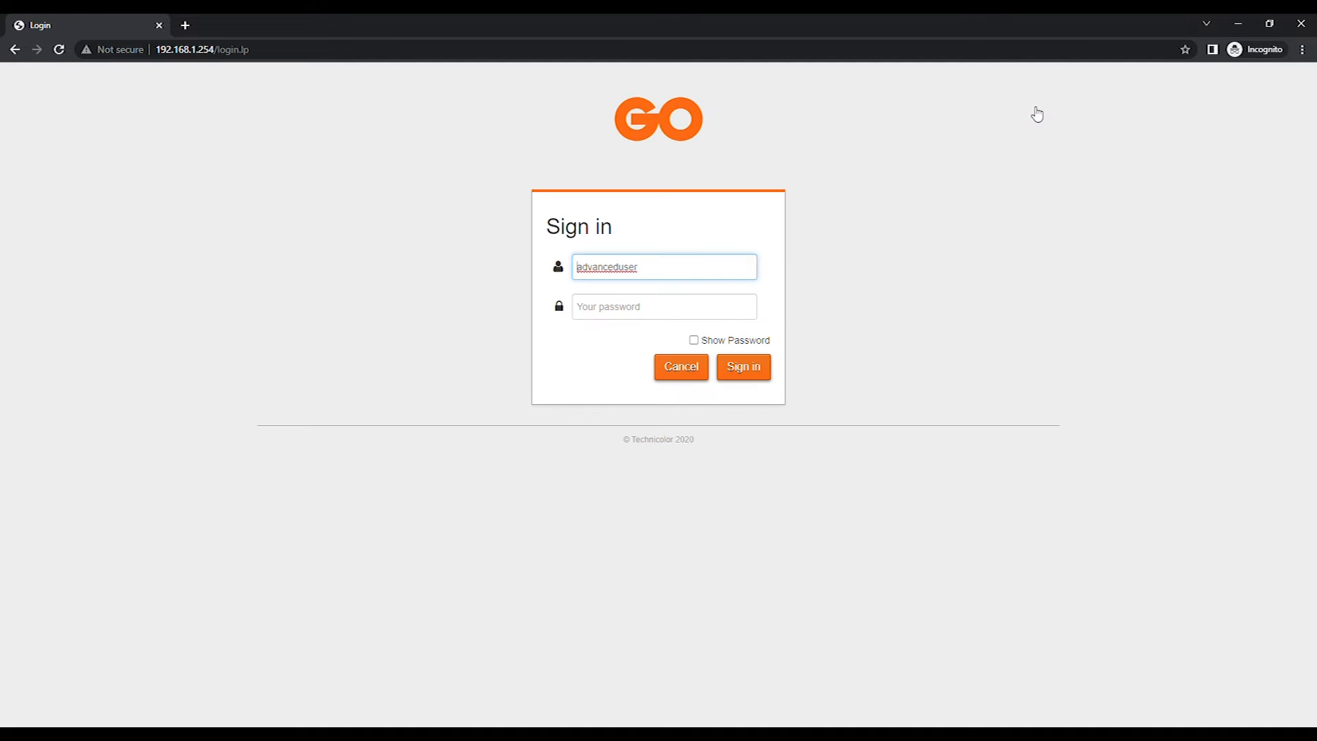
pyautogui.click(662, 306)
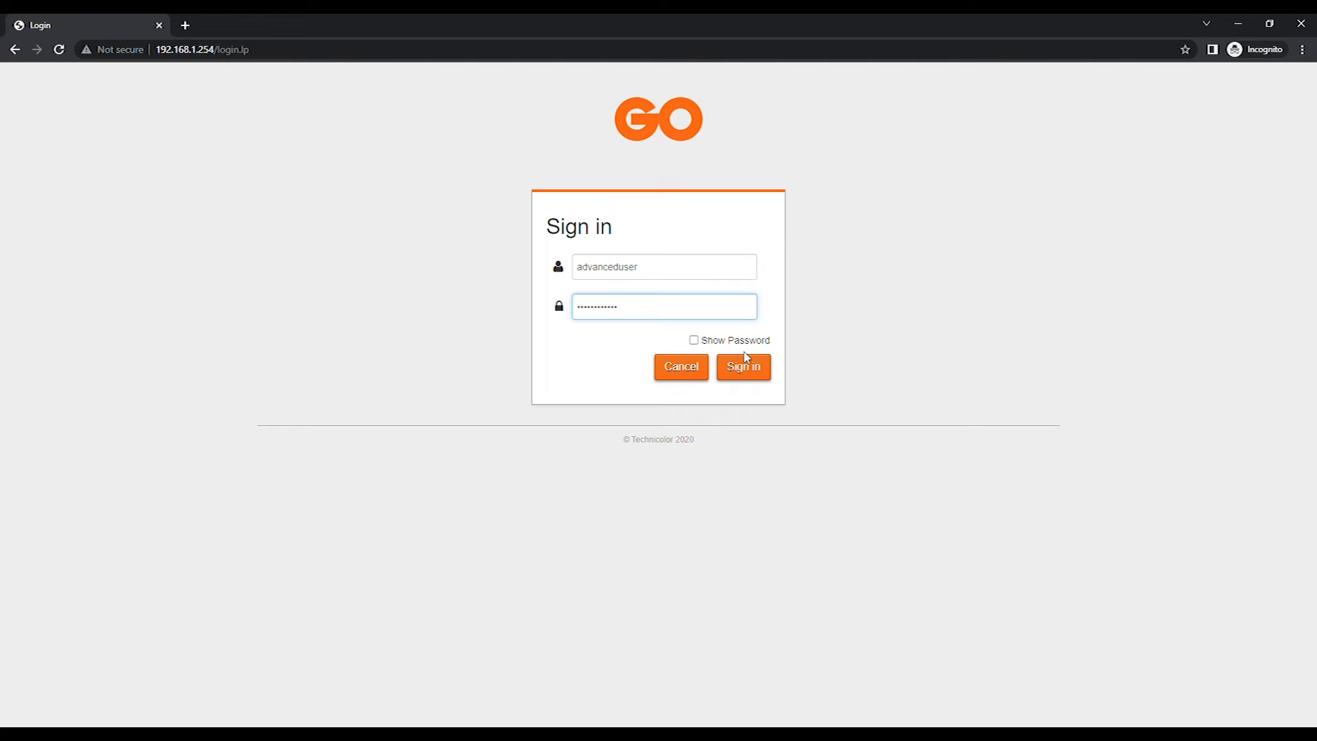
pyautogui.click(741, 366)
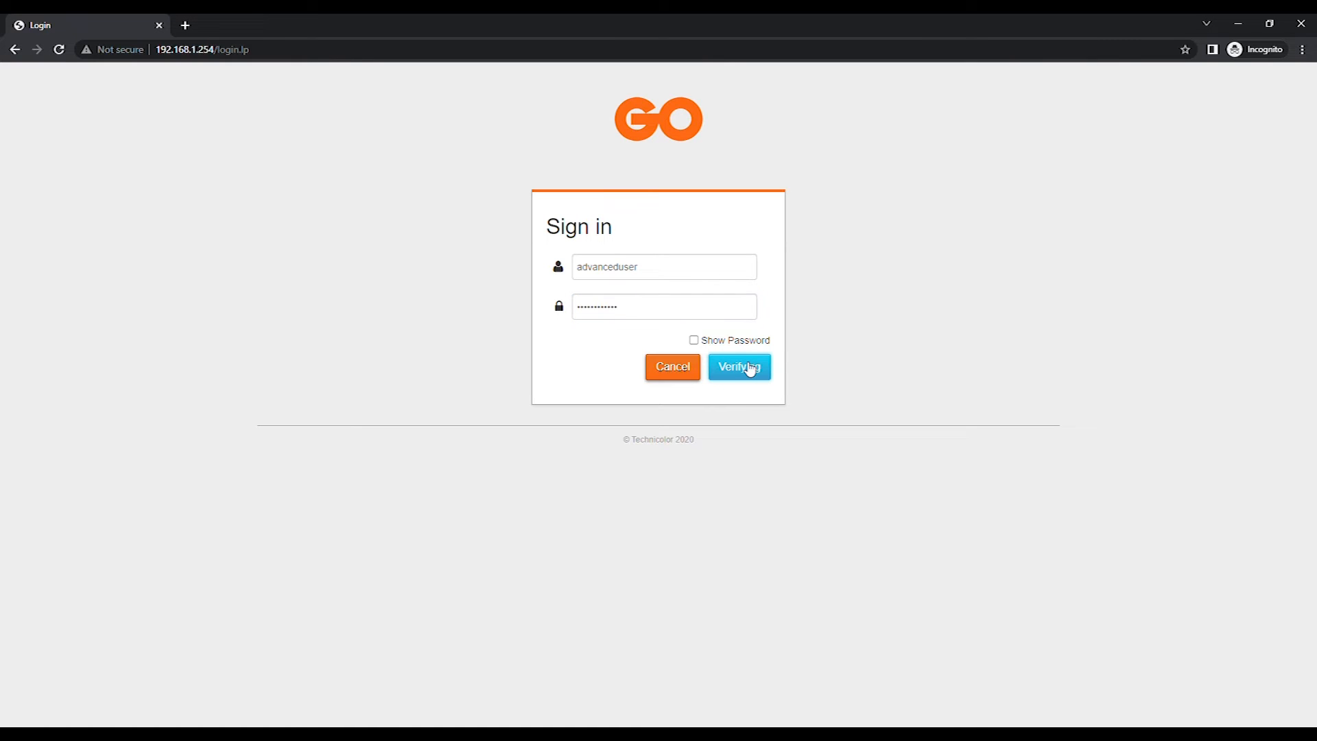
pyautogui.click(738, 366)
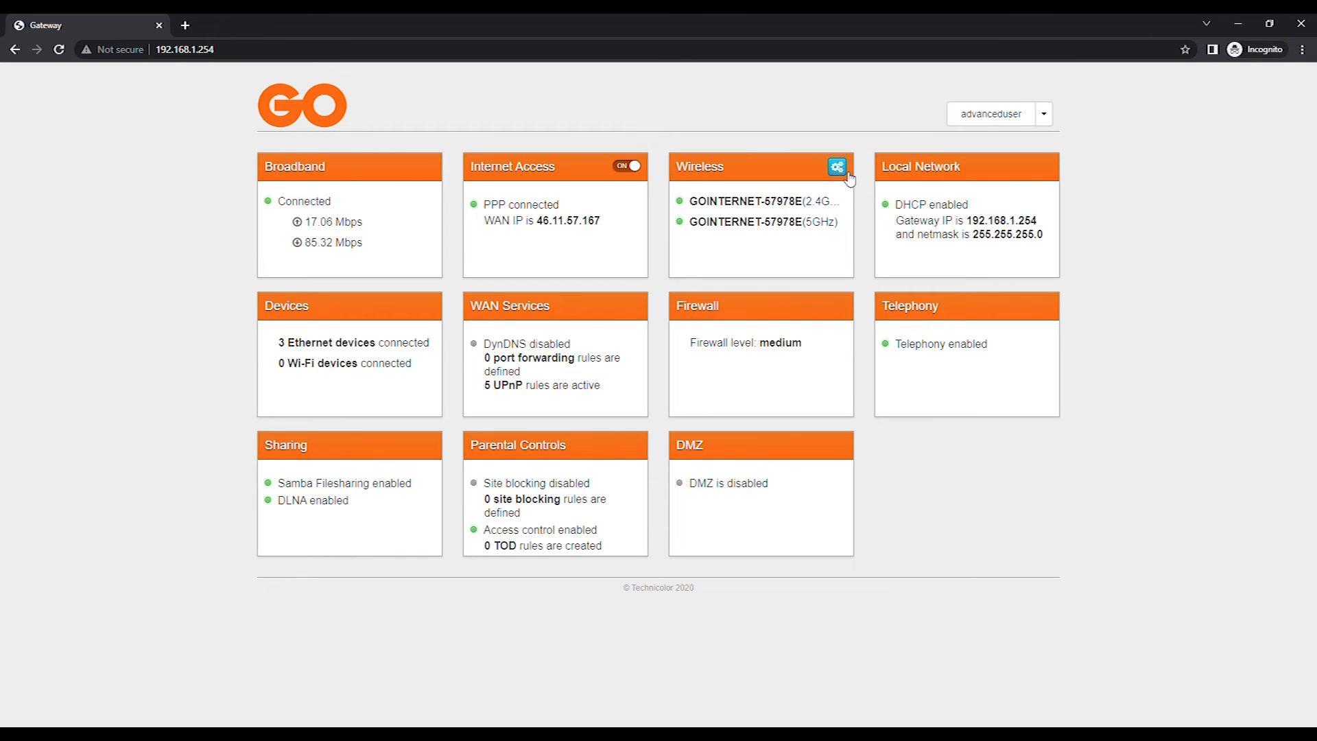
pyautogui.click(836, 166)
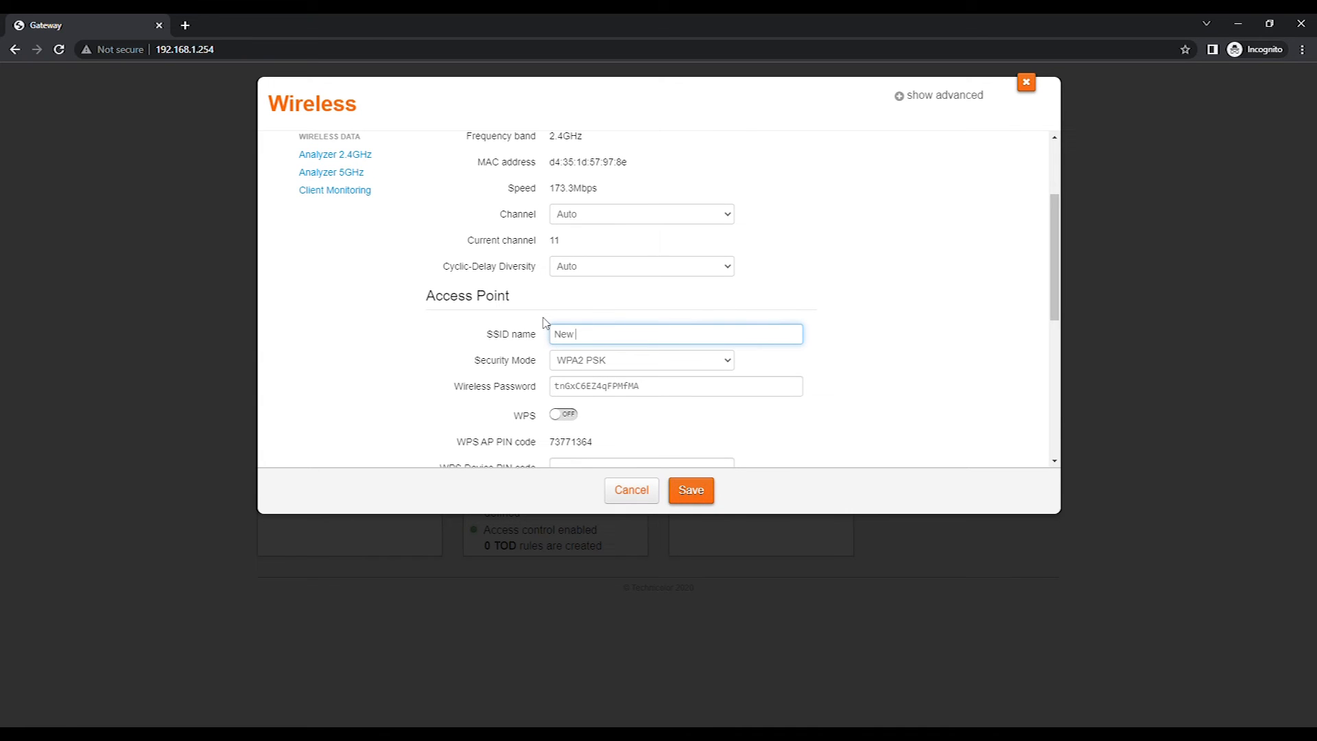
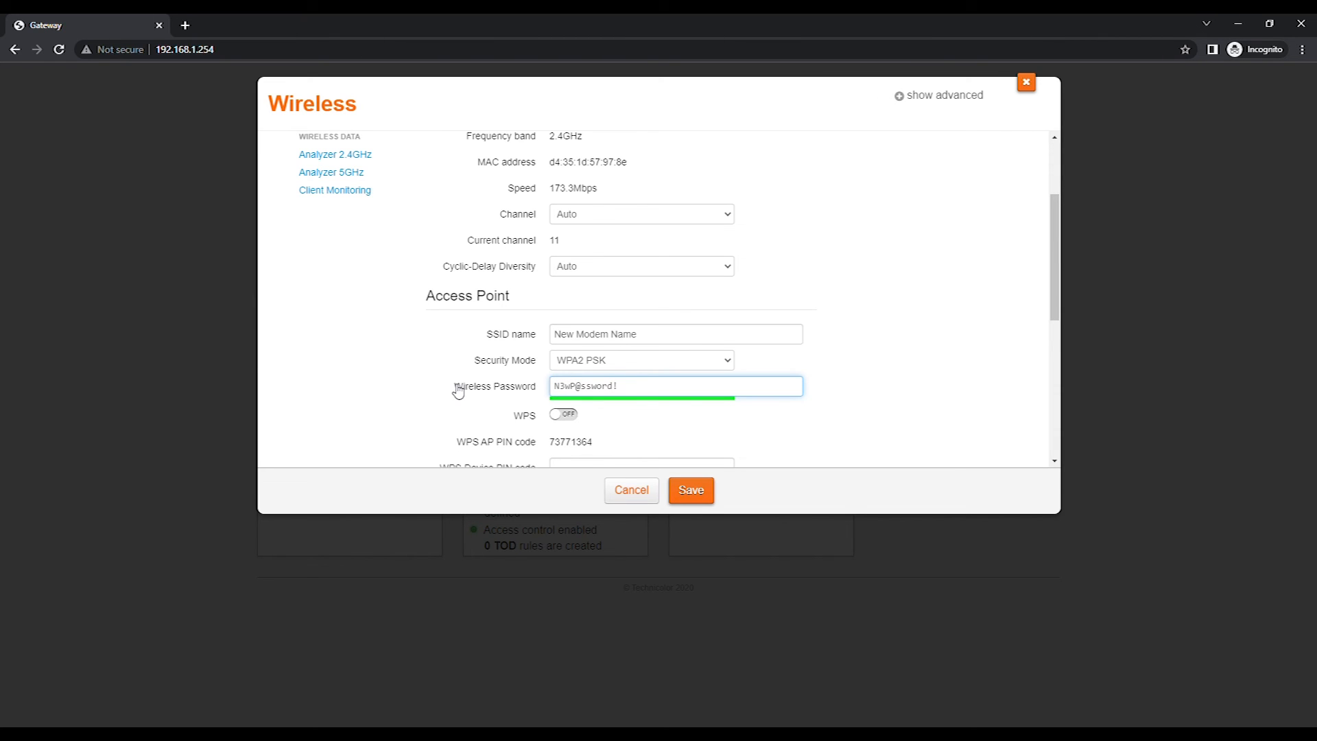
pyautogui.click(689, 490)
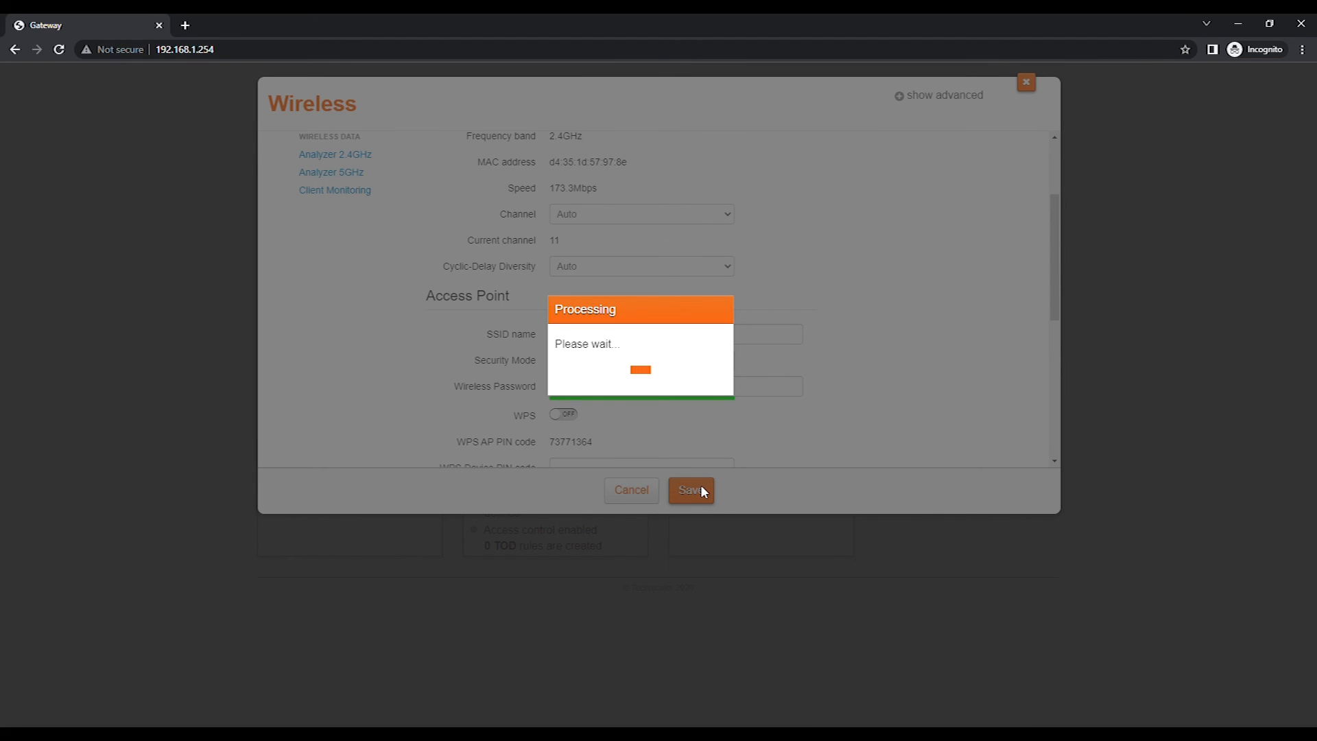
pyautogui.click(690, 490)
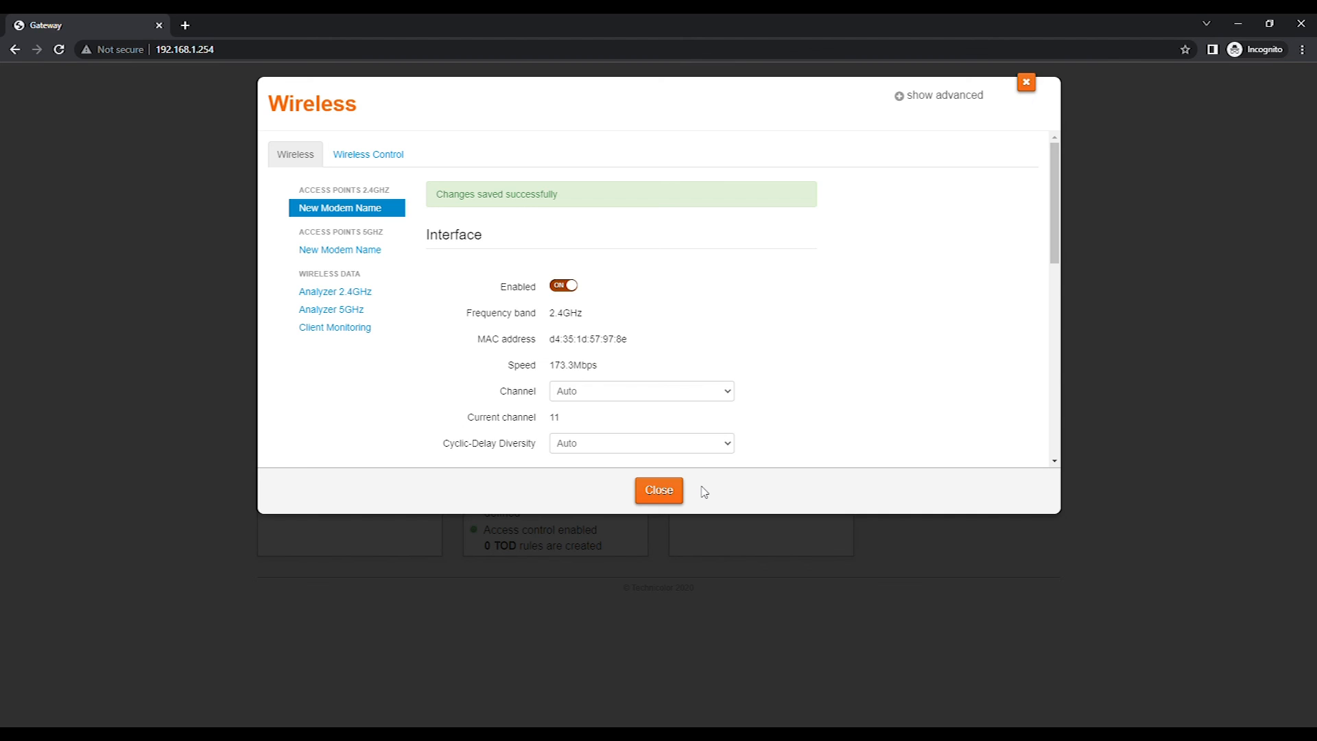
pyautogui.click(659, 490)
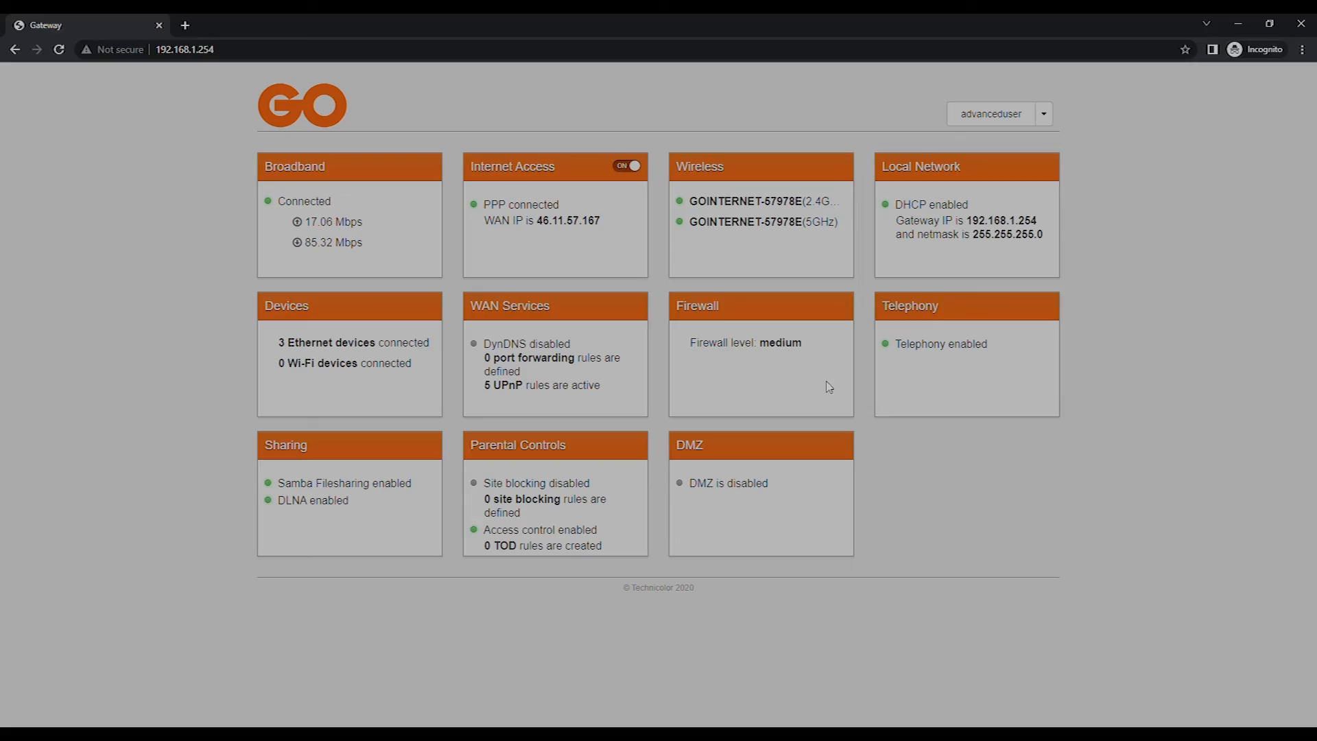